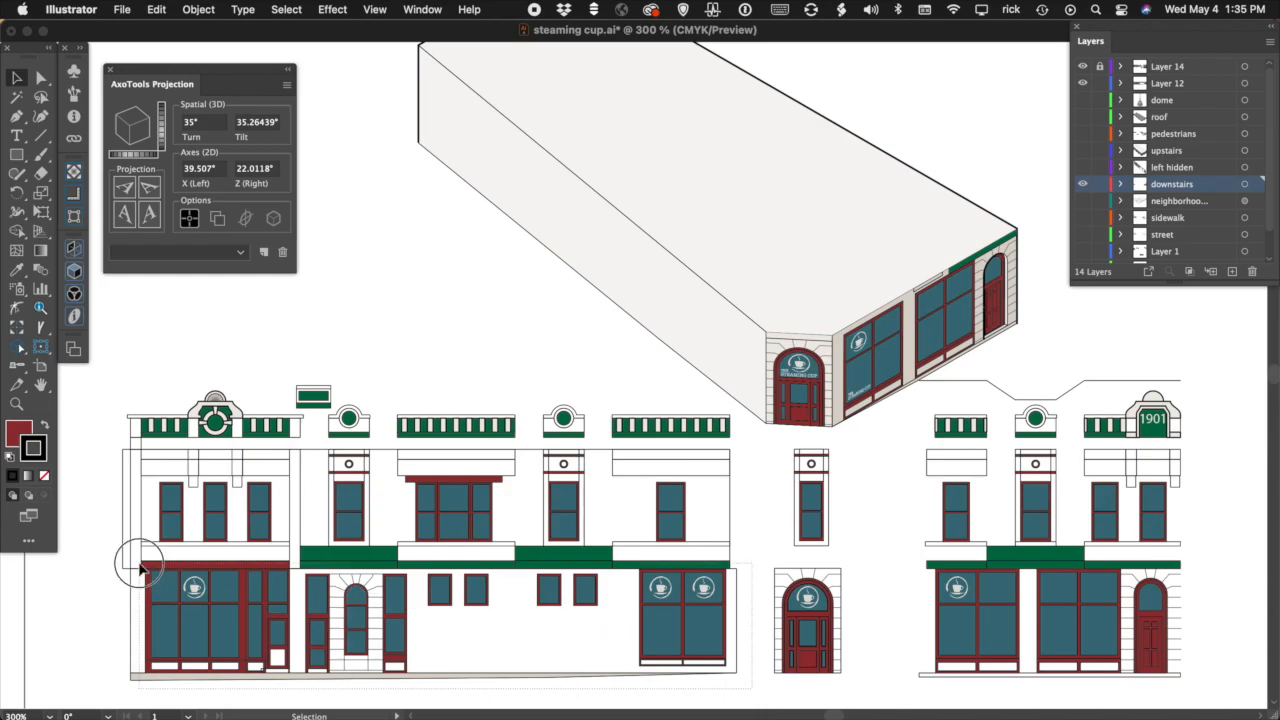
Measure the blue box with AxoMeasure, giving 194.8333 pt at 125.81116°
{"action": "left_click", "coordinate": [128, 214]}
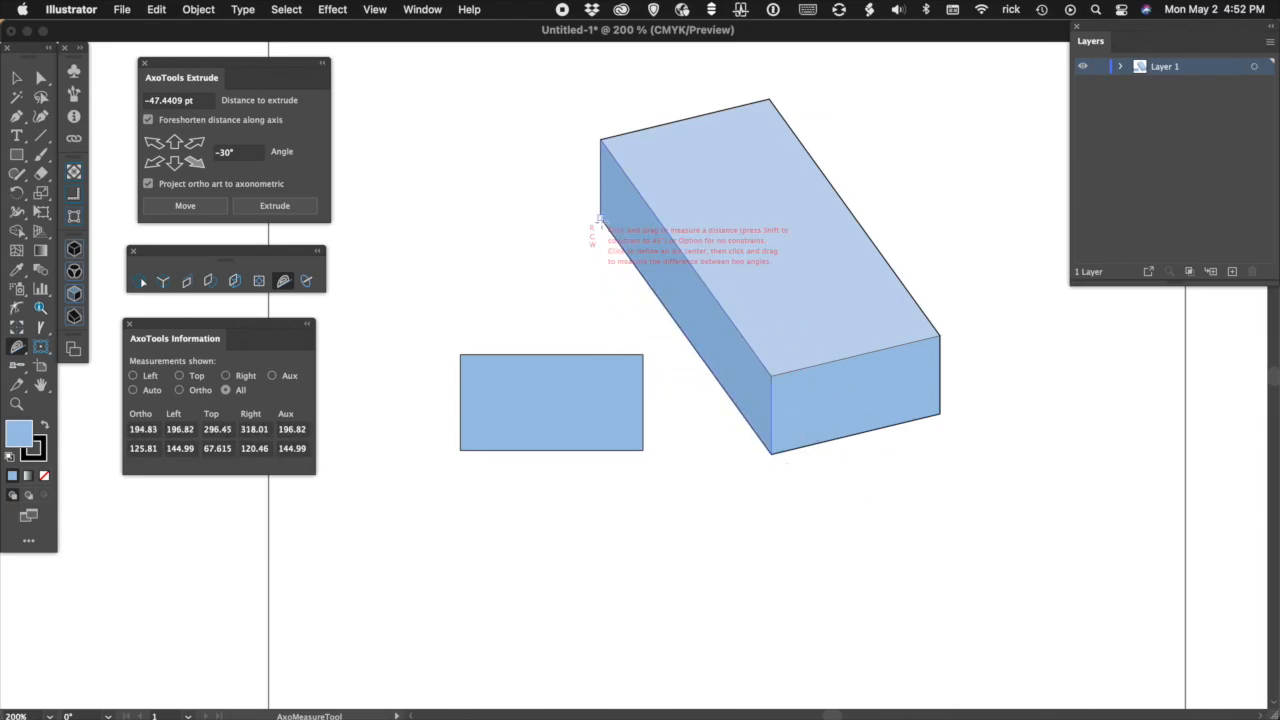
{"action": "left_click", "coordinate": [550, 400]}
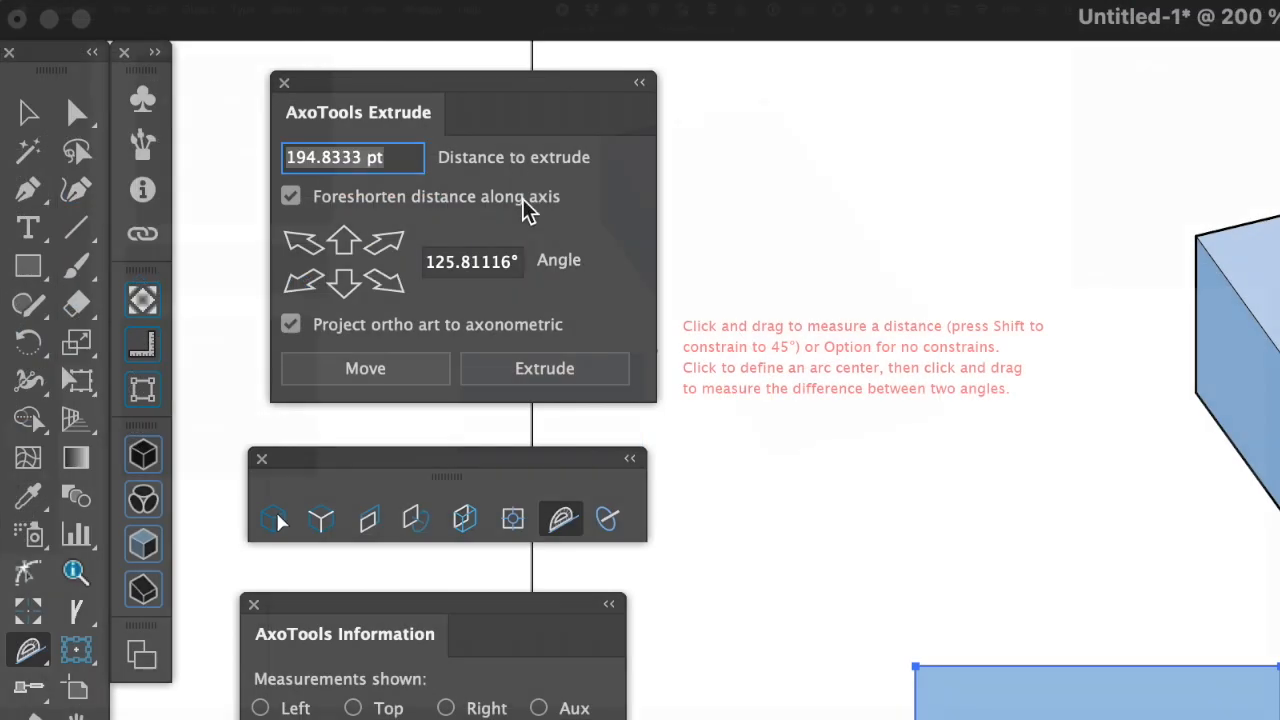
{"action": "left_click", "coordinate": [544, 368]}
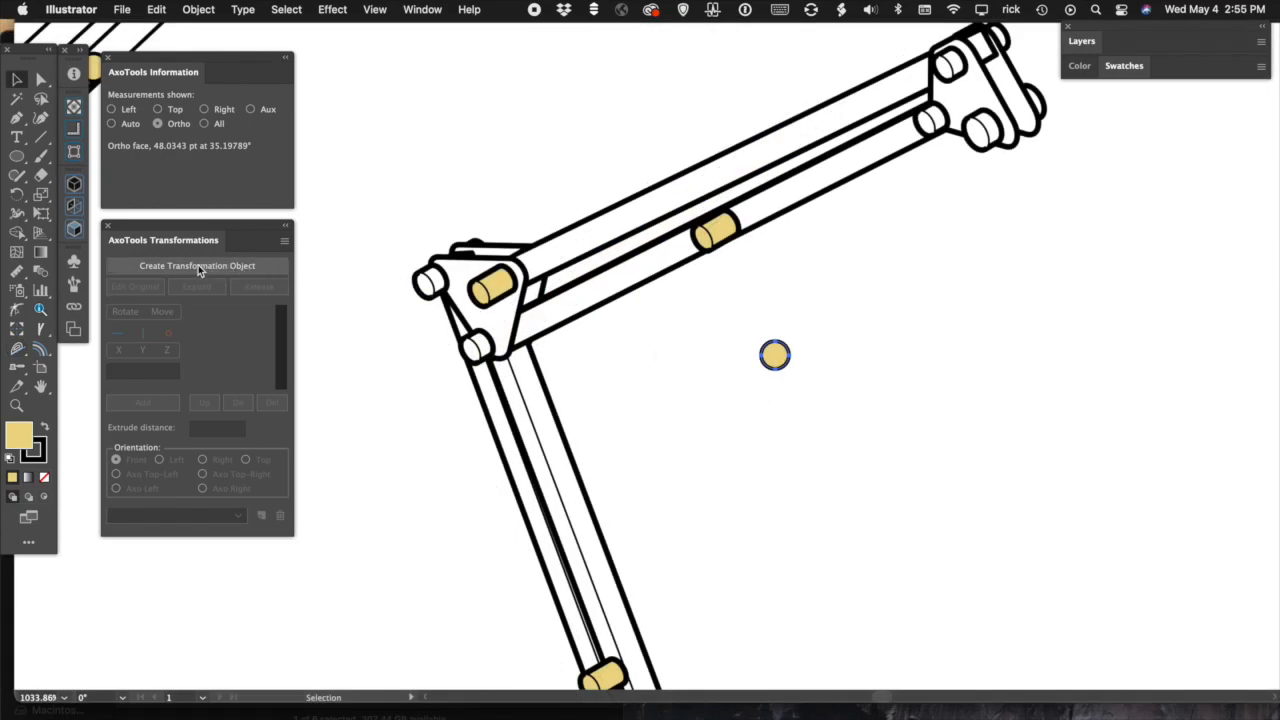
Convert the yellow circle into a transformation object and expand it into a solid yellow rod
{"action": "left_click", "coordinate": [198, 265]}
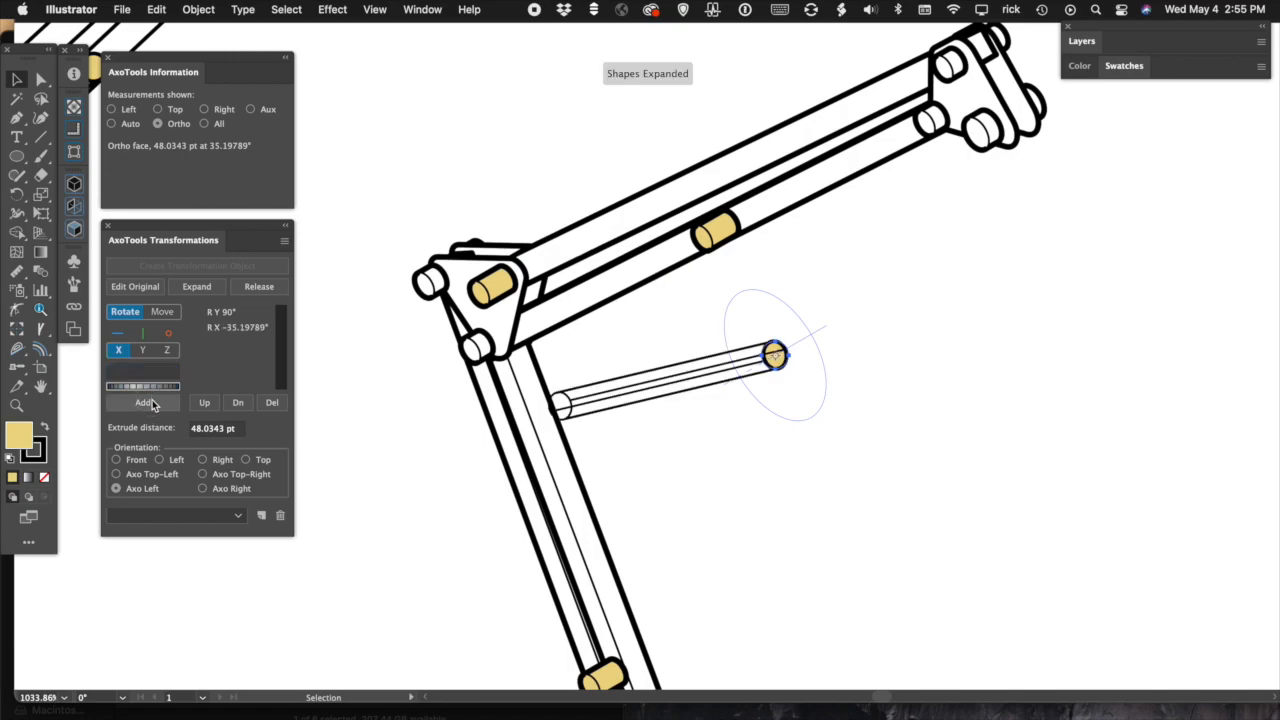
{"action": "left_click", "coordinate": [143, 402]}
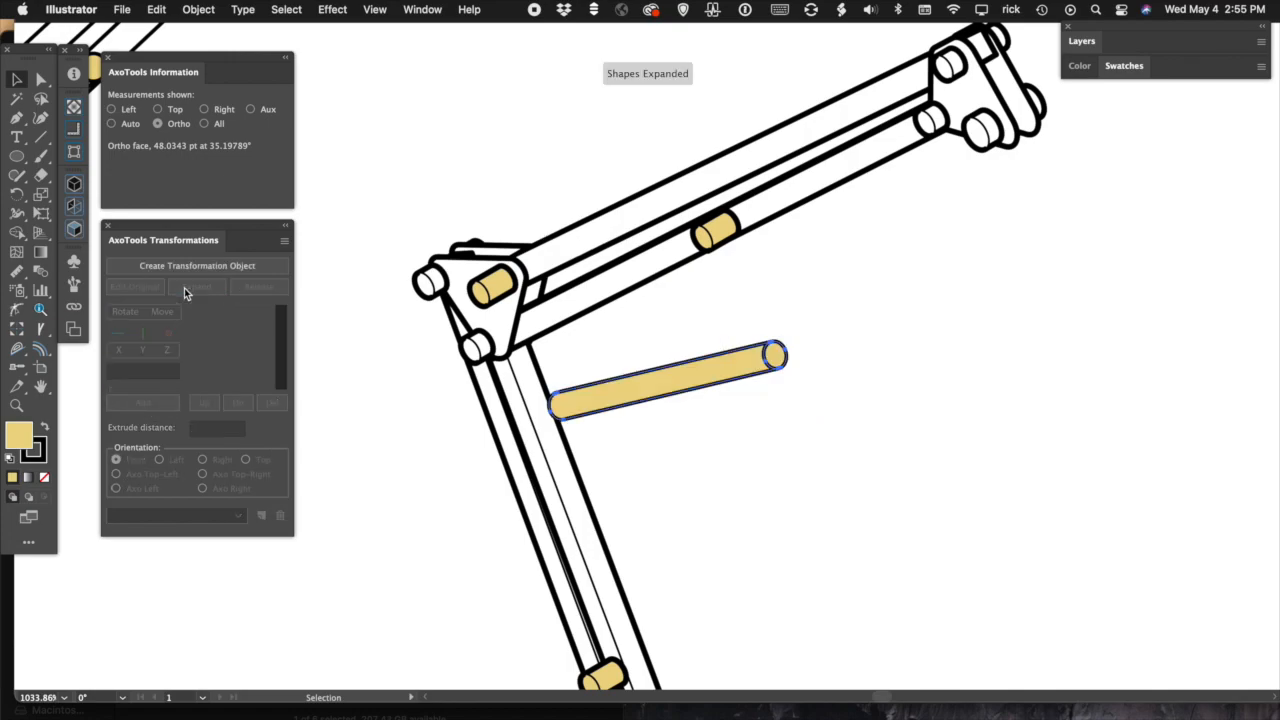
{"action": "left_click_drag", "start_coordinate": [665, 380], "coordinate": [620, 250]}
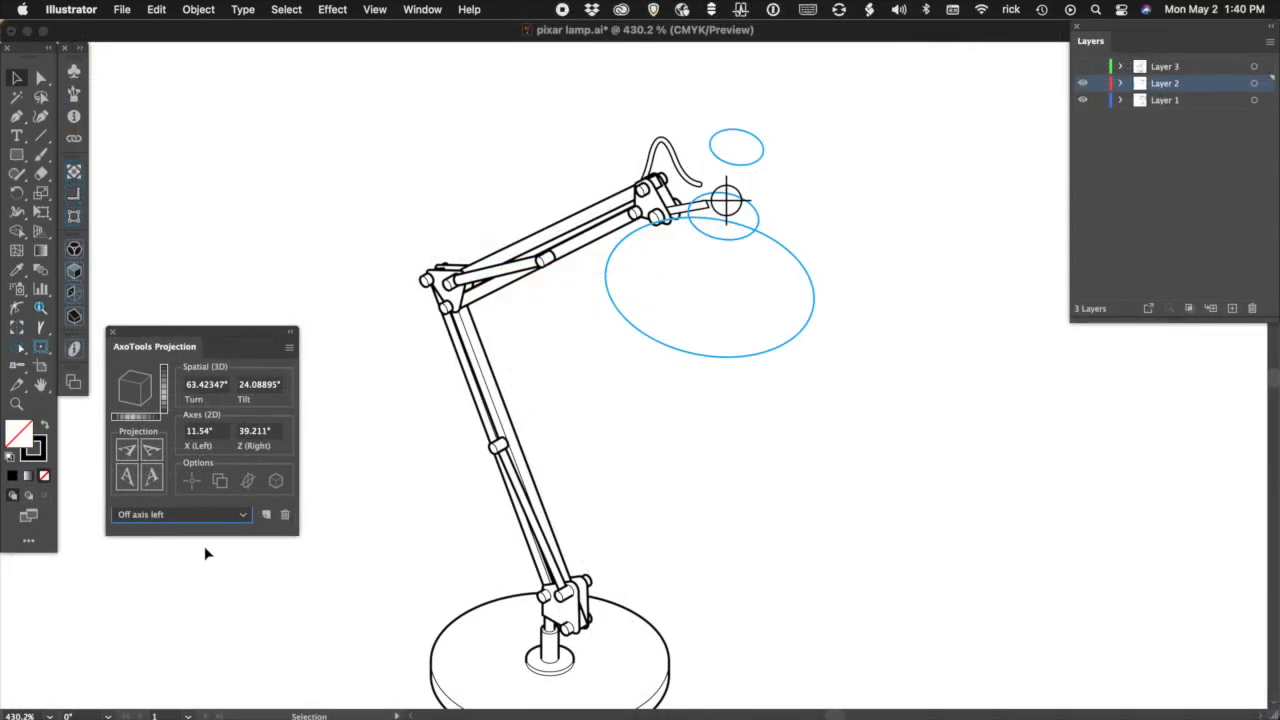
Change the lamp shade projection preset from Off axis left to Isometric (30°/30°)
{"action": "left_click", "coordinate": [181, 514]}
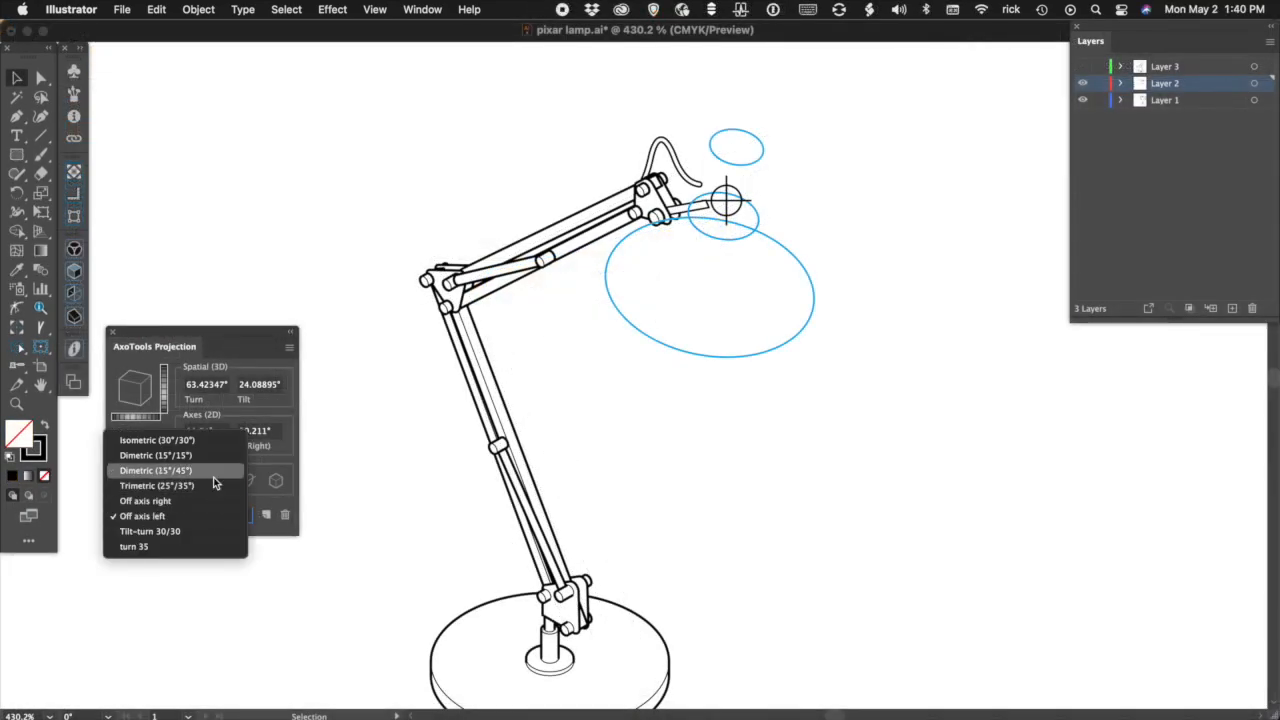
{"action": "left_click", "coordinate": [155, 470]}
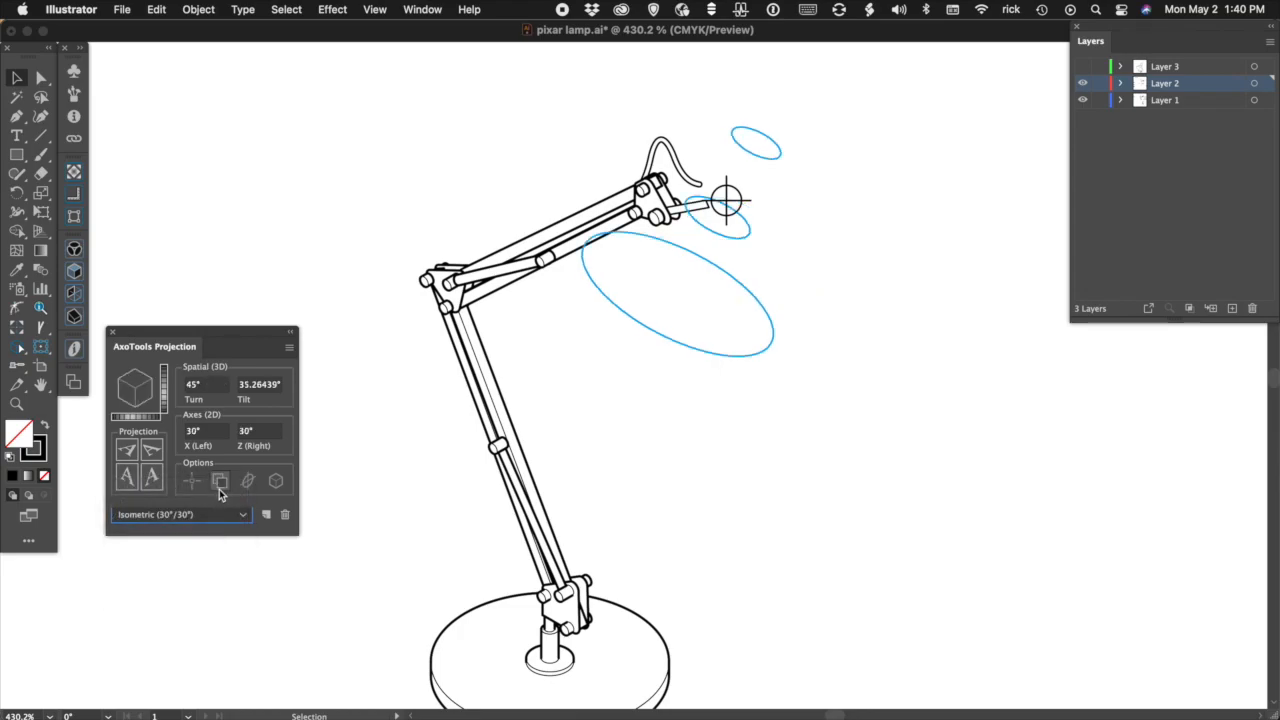
{"action": "left_click", "coordinate": [220, 481]}
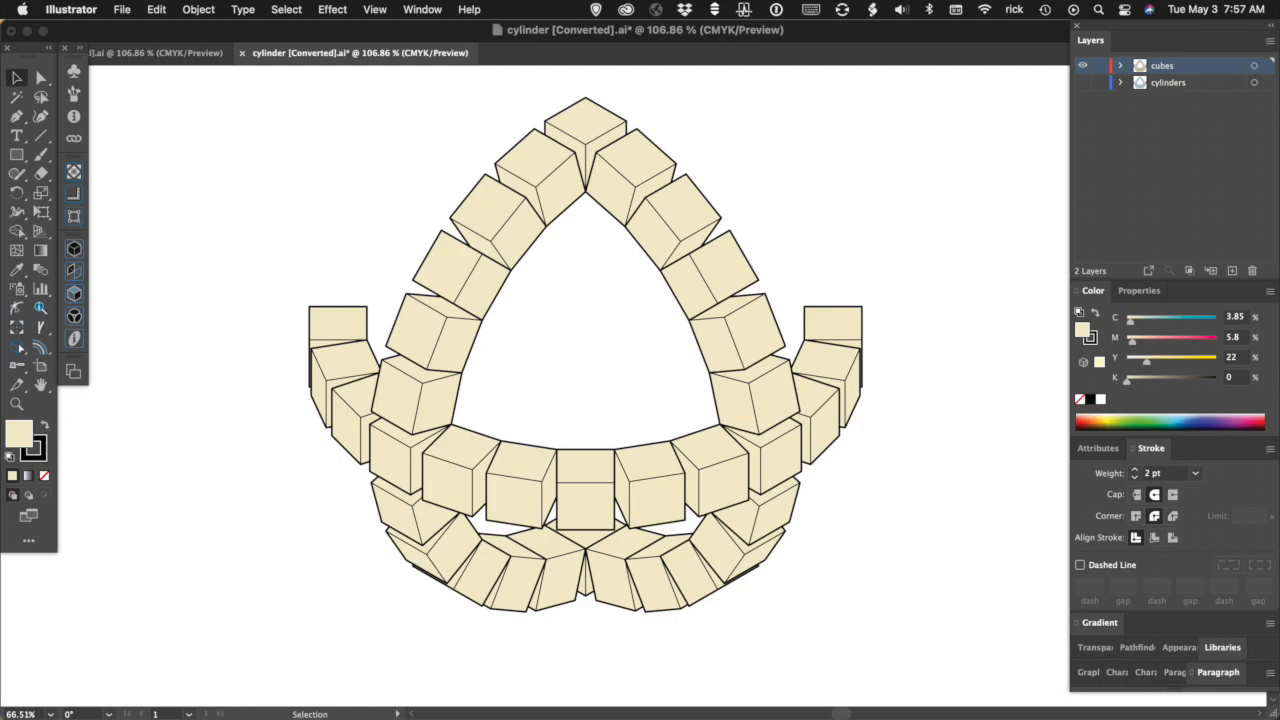
Switch to the Untitled-2 document containing the star
{"action": "left_click", "coordinate": [1082, 65]}
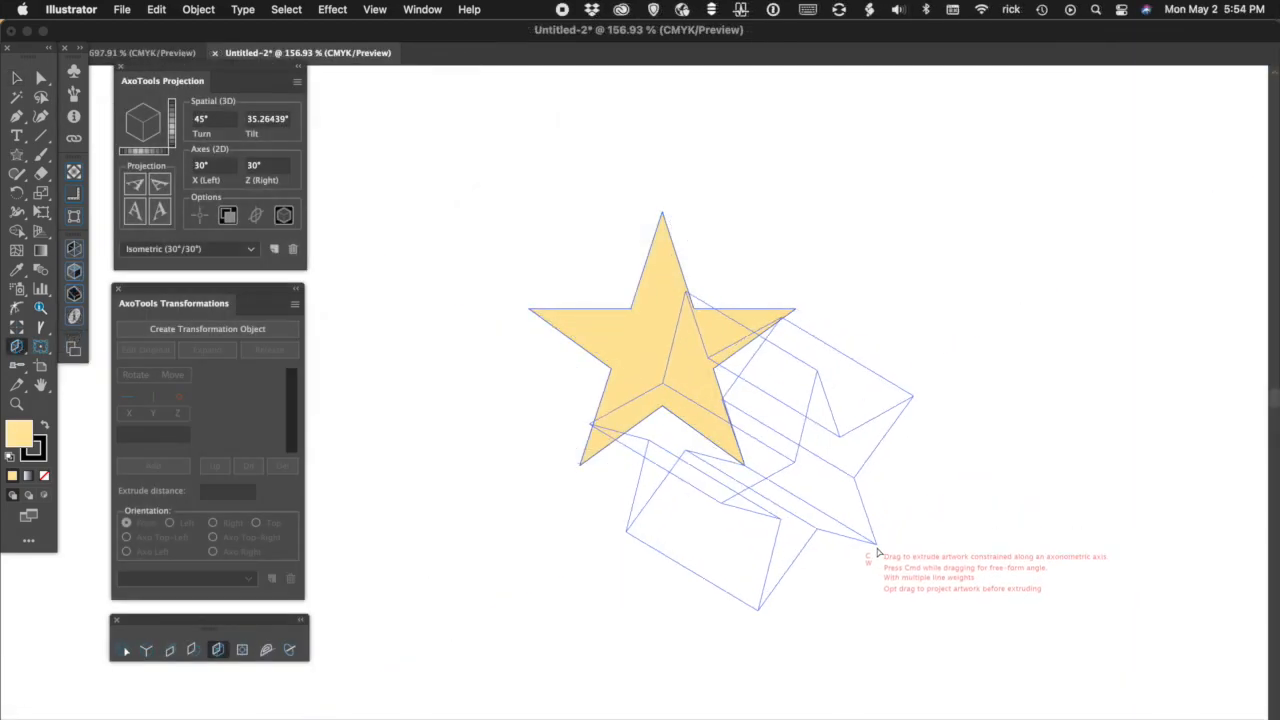
Extrude the yellow star along an axonometric axis and rotate it about X
{"action": "left_click_drag", "start_coordinate": [878, 555], "coordinate": [878, 352]}
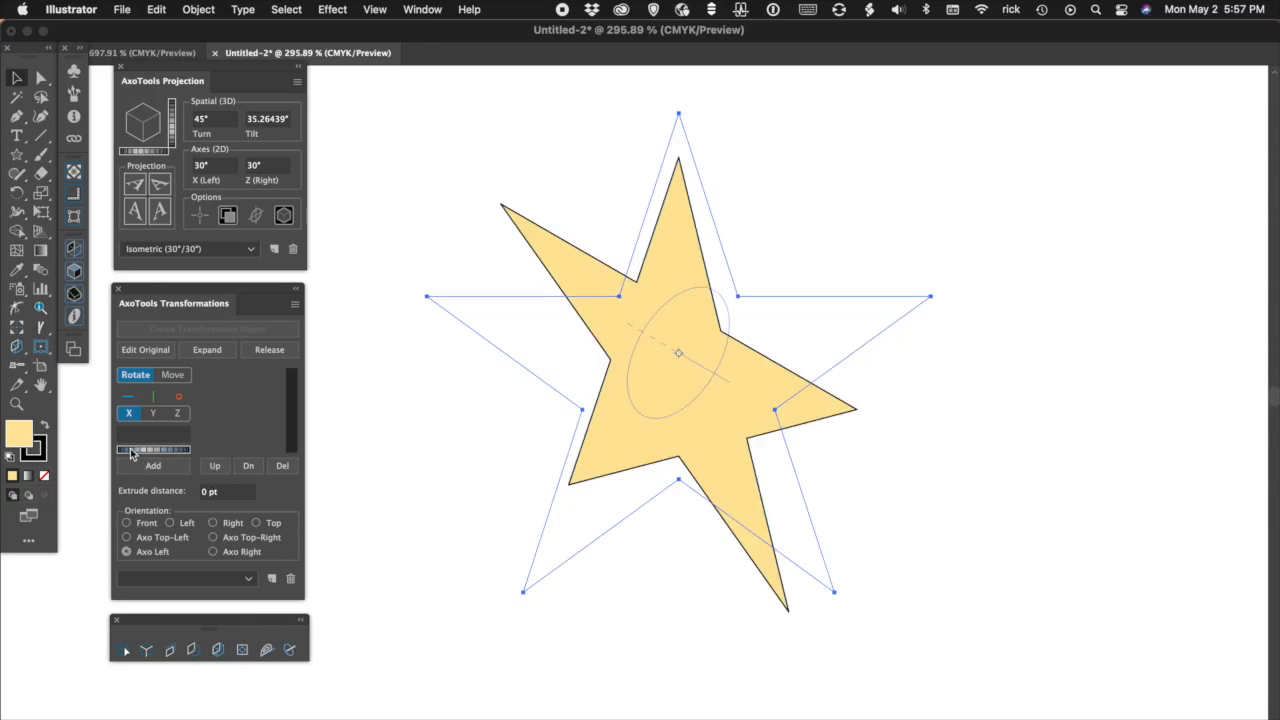
{"action": "left_click", "coordinate": [153, 465]}
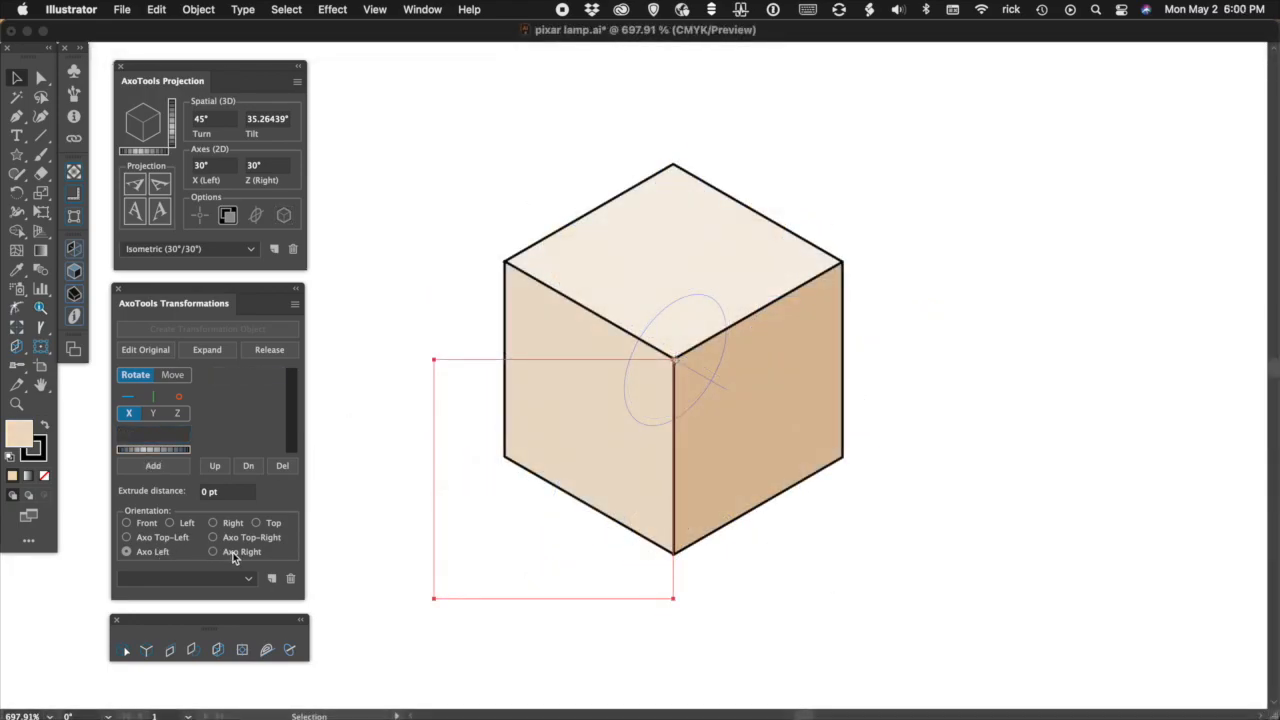
Change the square's orientation from Axo Left to Axo Right
{"action": "left_click", "coordinate": [207, 349]}
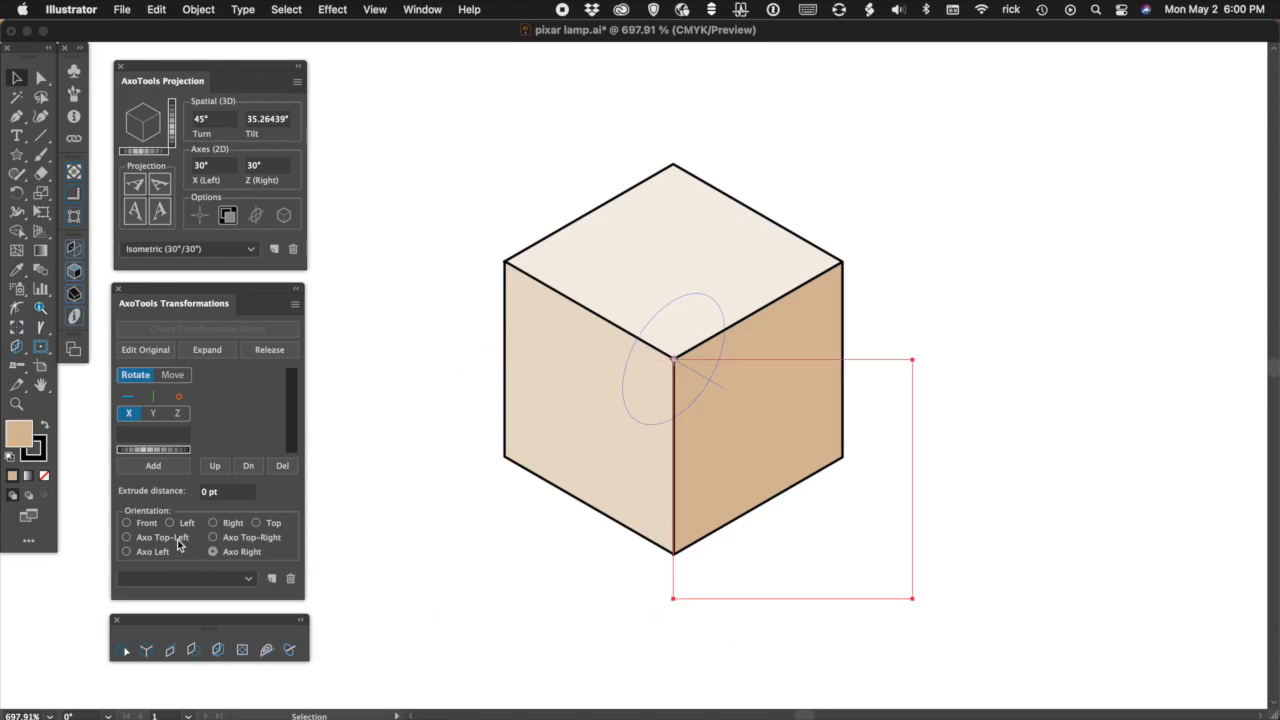
{"action": "left_click", "coordinate": [207, 349]}
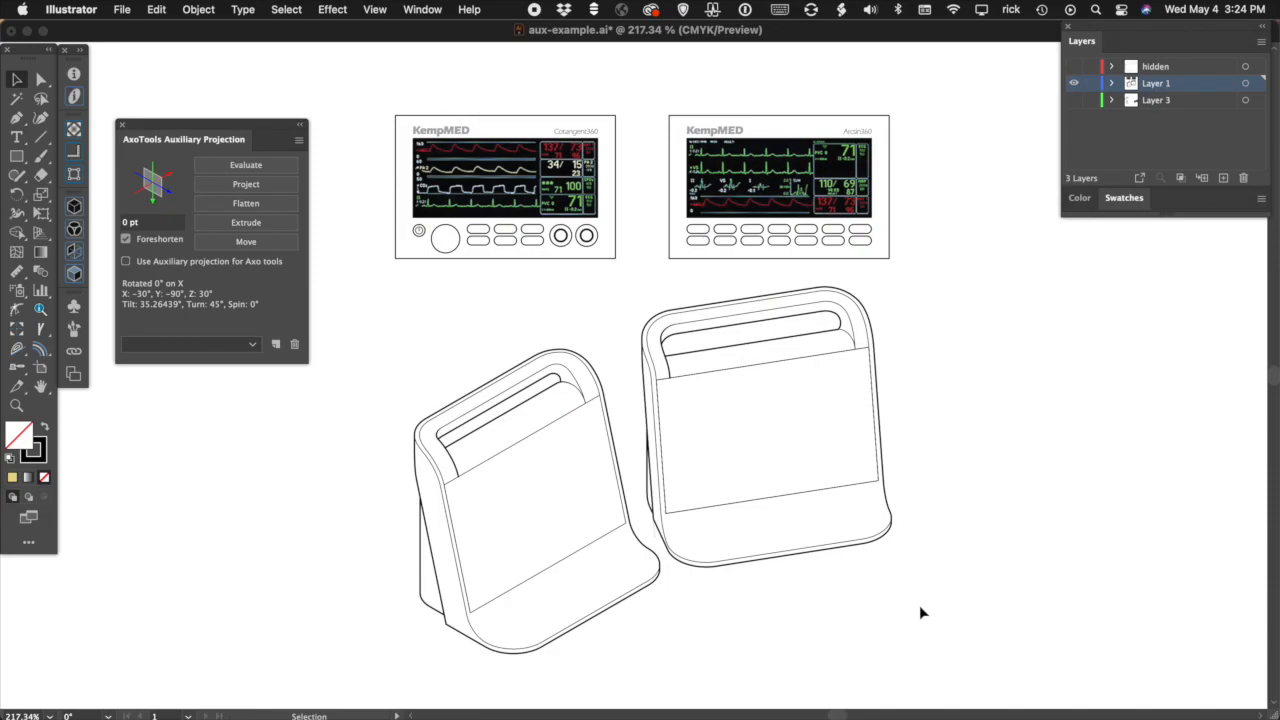
{"action": "mouse_move", "coordinate": [678, 631]}
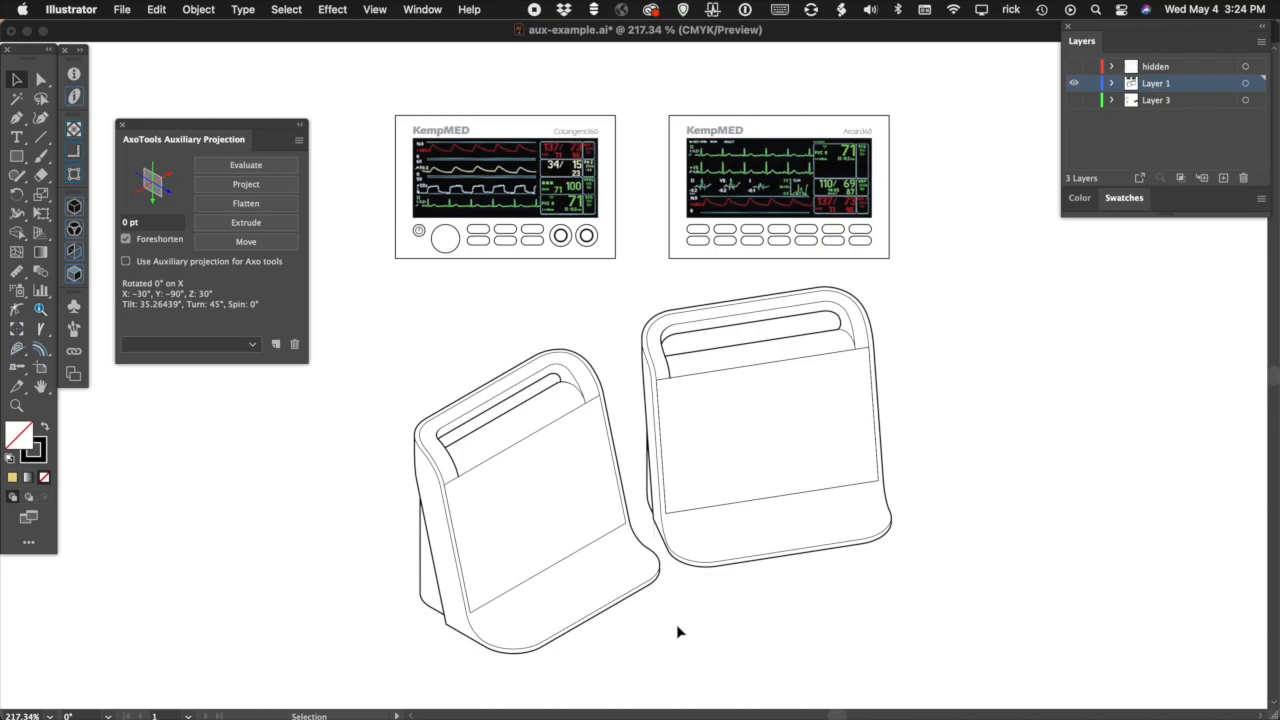
Select the left monitor body's face and evaluate it for auxiliary projection
{"action": "left_click", "coordinate": [520, 490]}
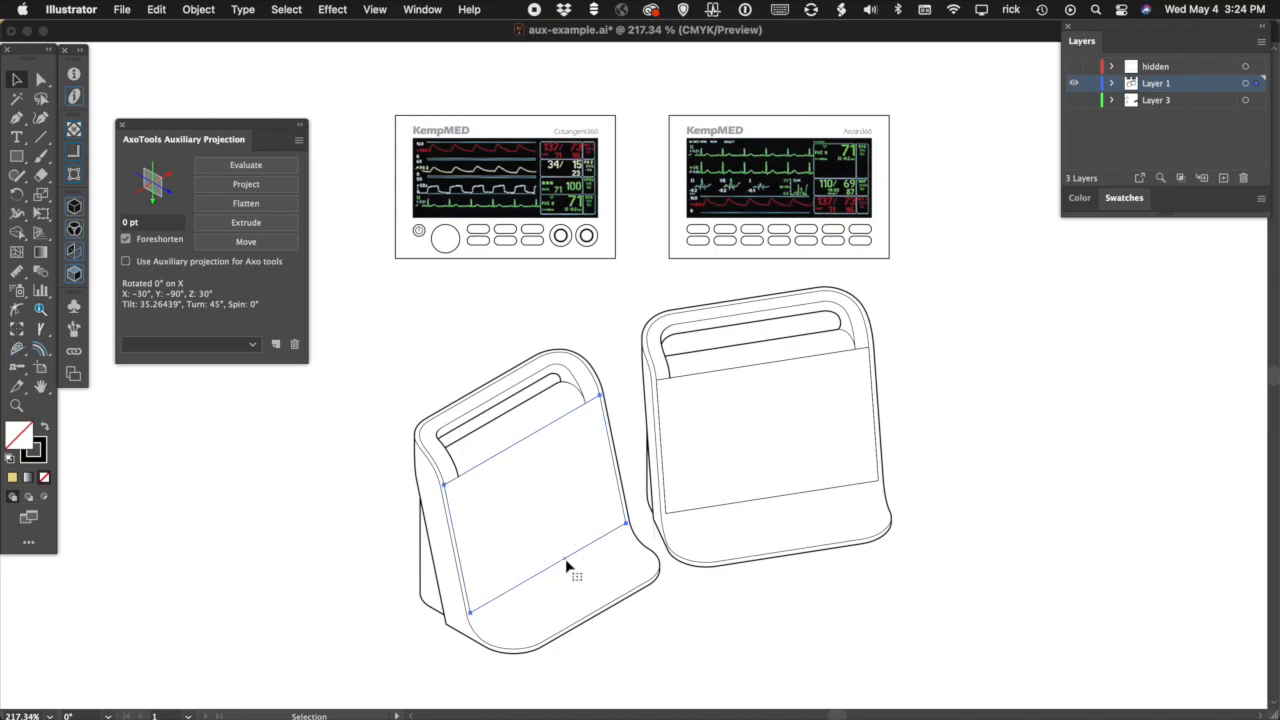
{"action": "left_click", "coordinate": [246, 165]}
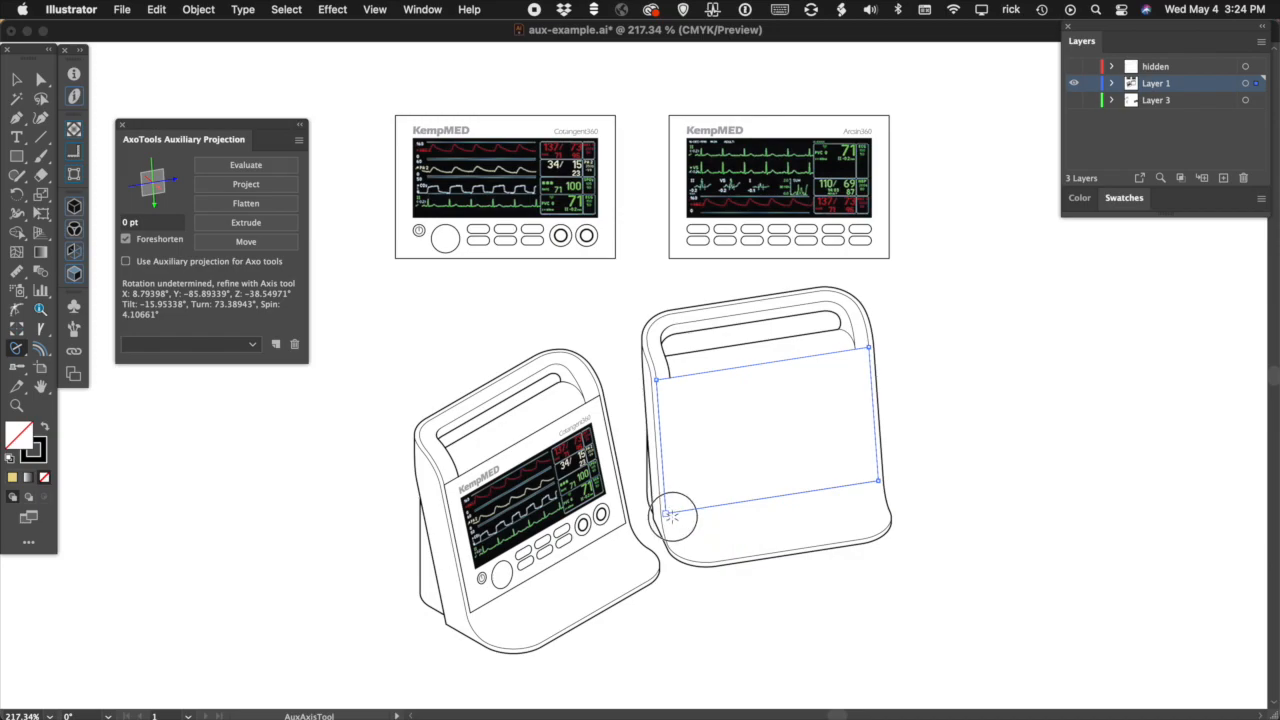
Refine the right monitor face's axis and select the second monitor's front panel art
{"action": "left_click_drag", "start_coordinate": [670, 515], "coordinate": [718, 608]}
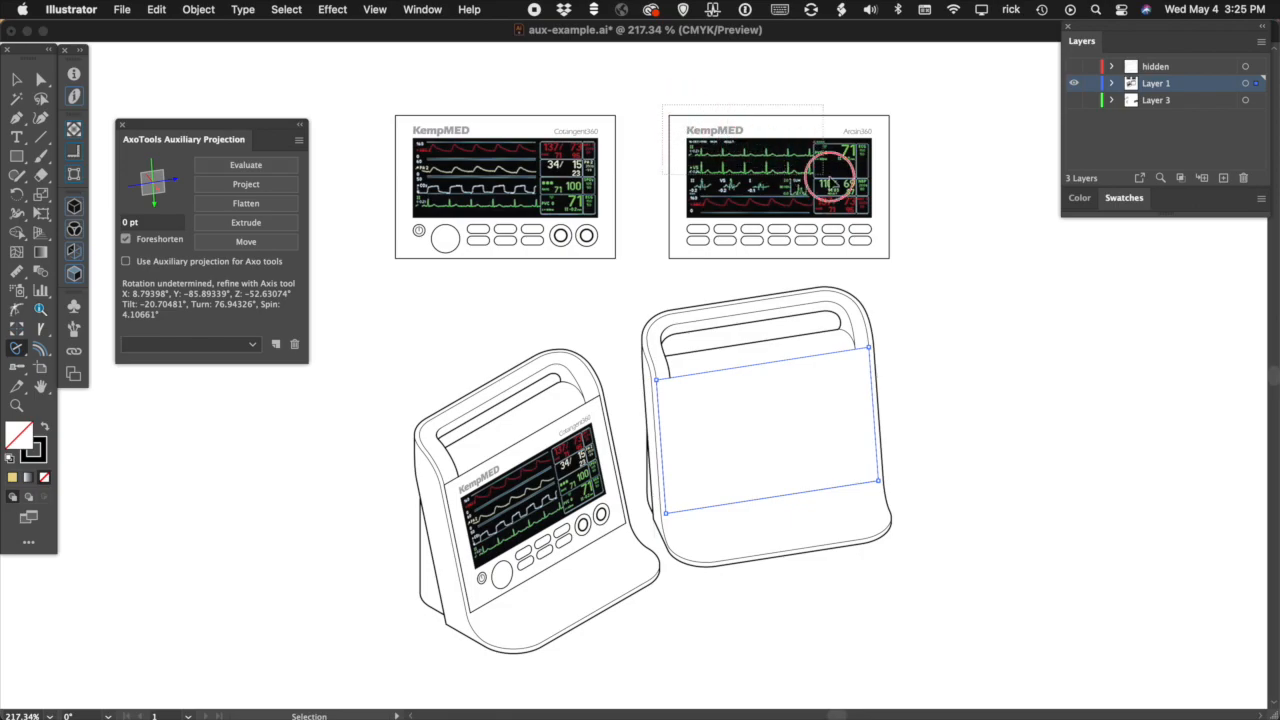
{"action": "left_click", "coordinate": [246, 164]}
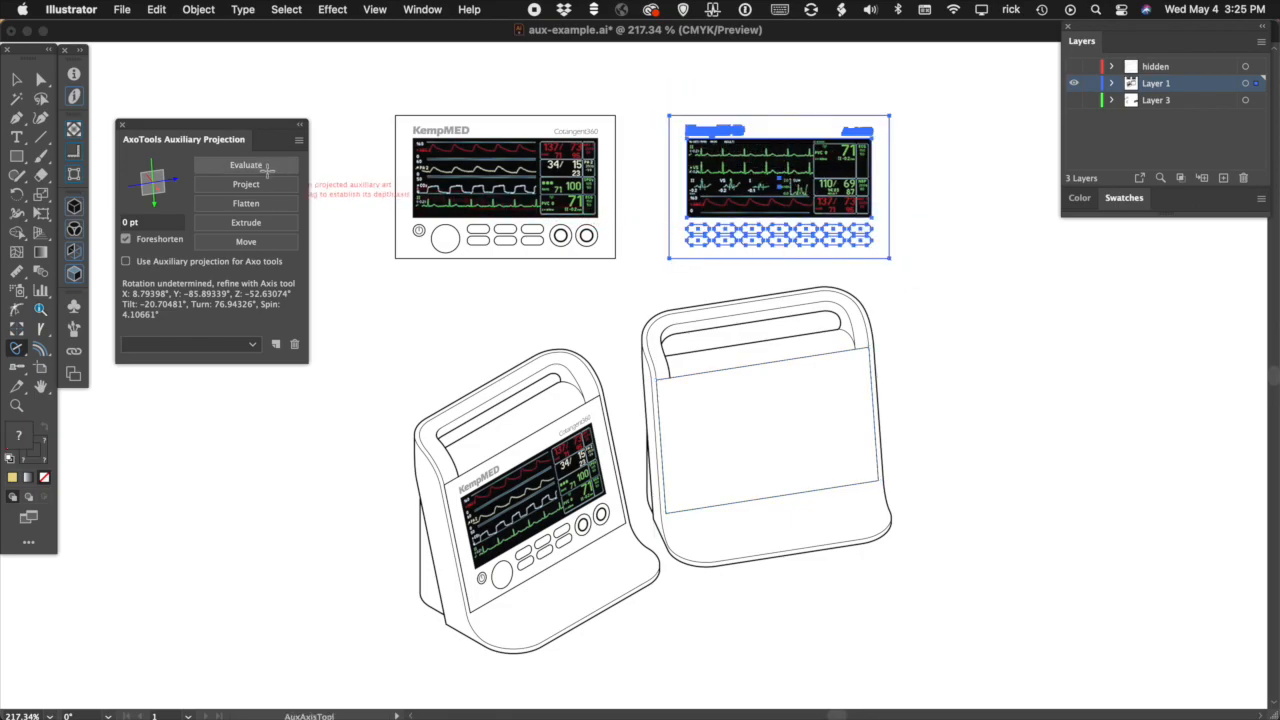